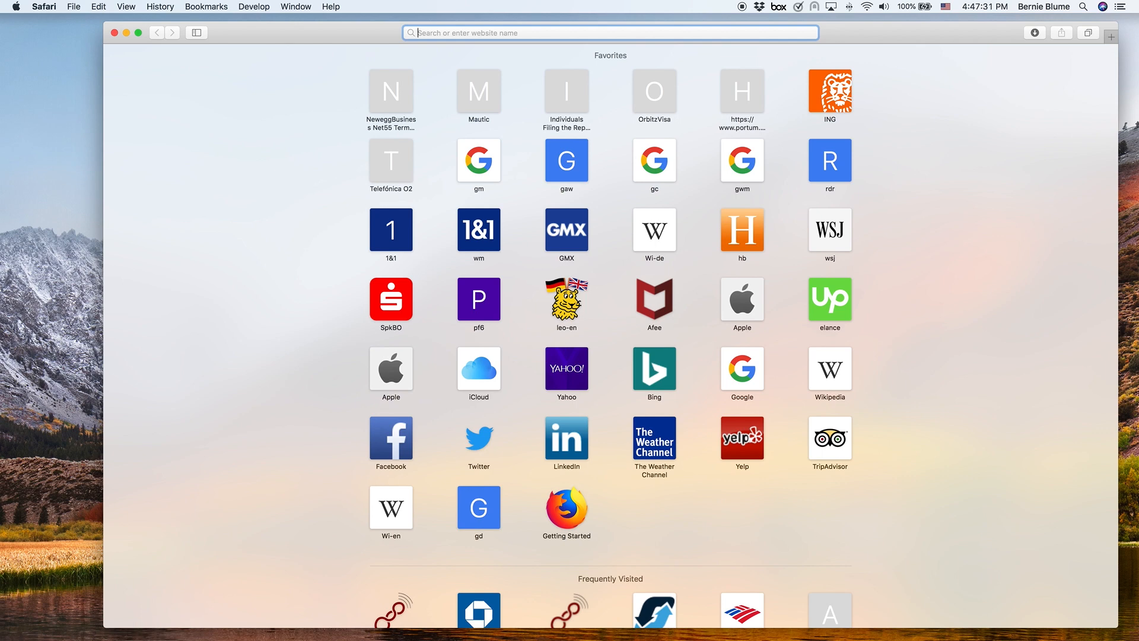
Enter the aster antsle's address in the new tab's address bar and load it.
type("aster.local")
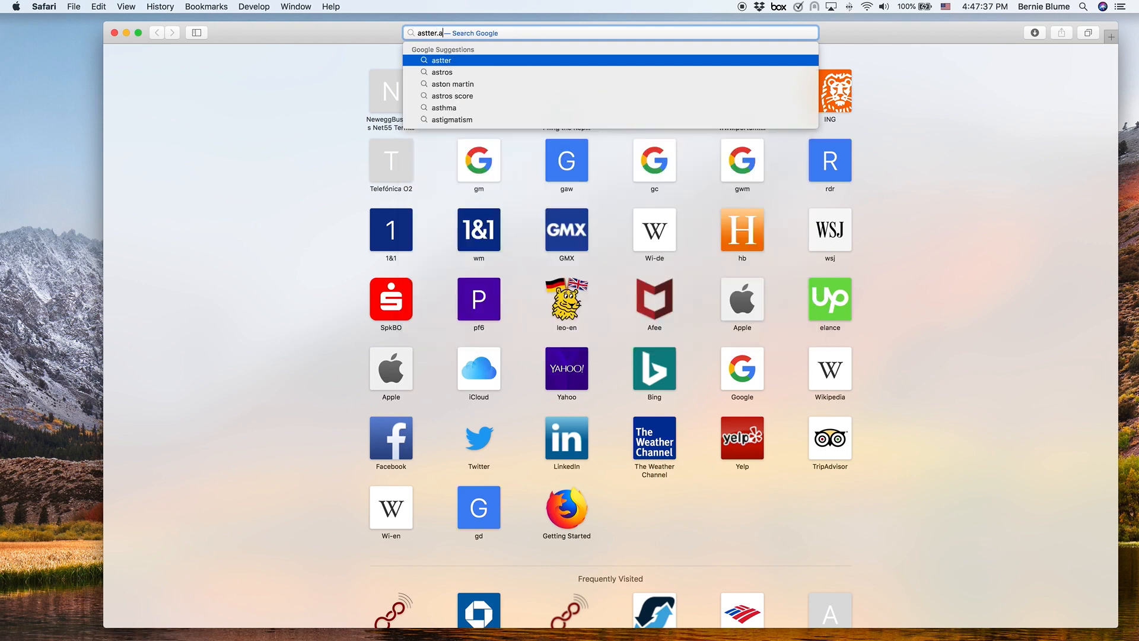
type("astt")
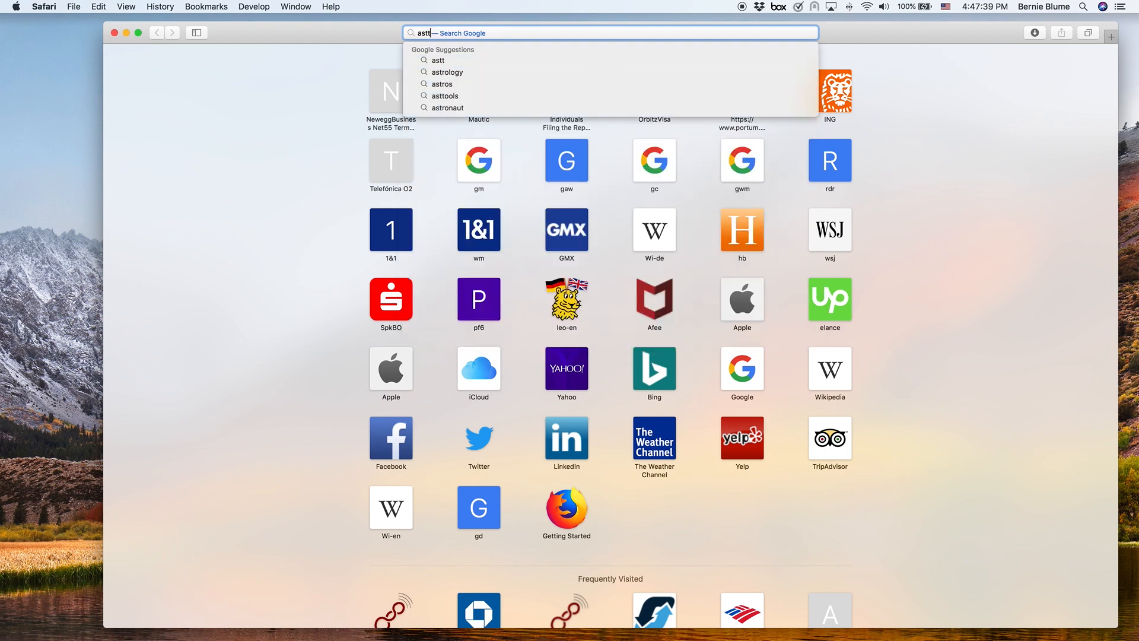
key("Backspace")
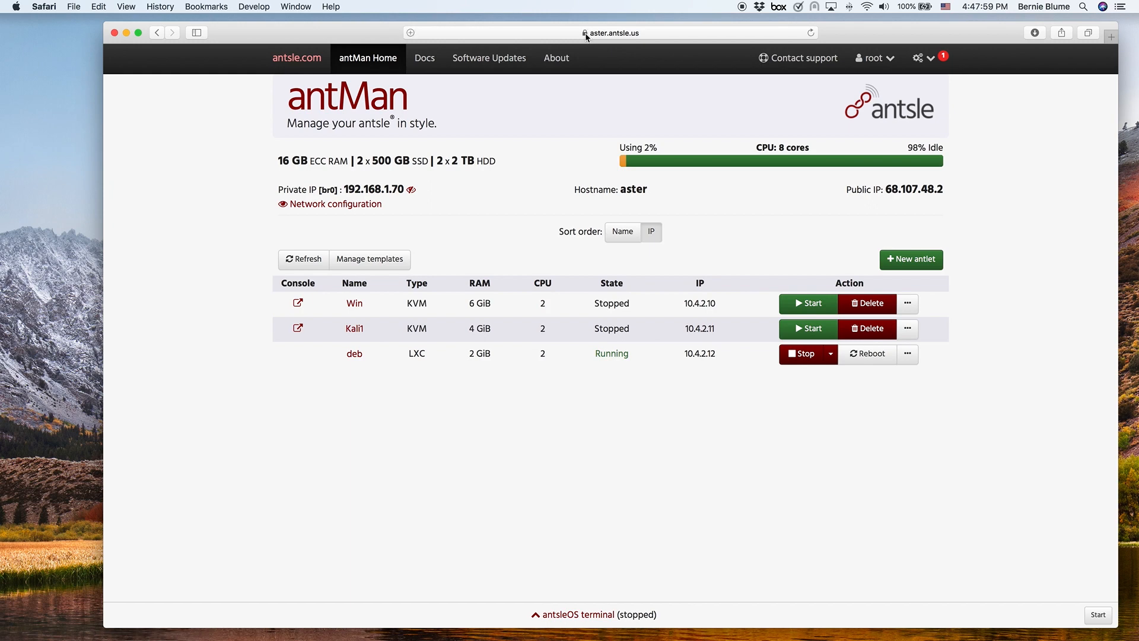
mouse_move(585, 32)
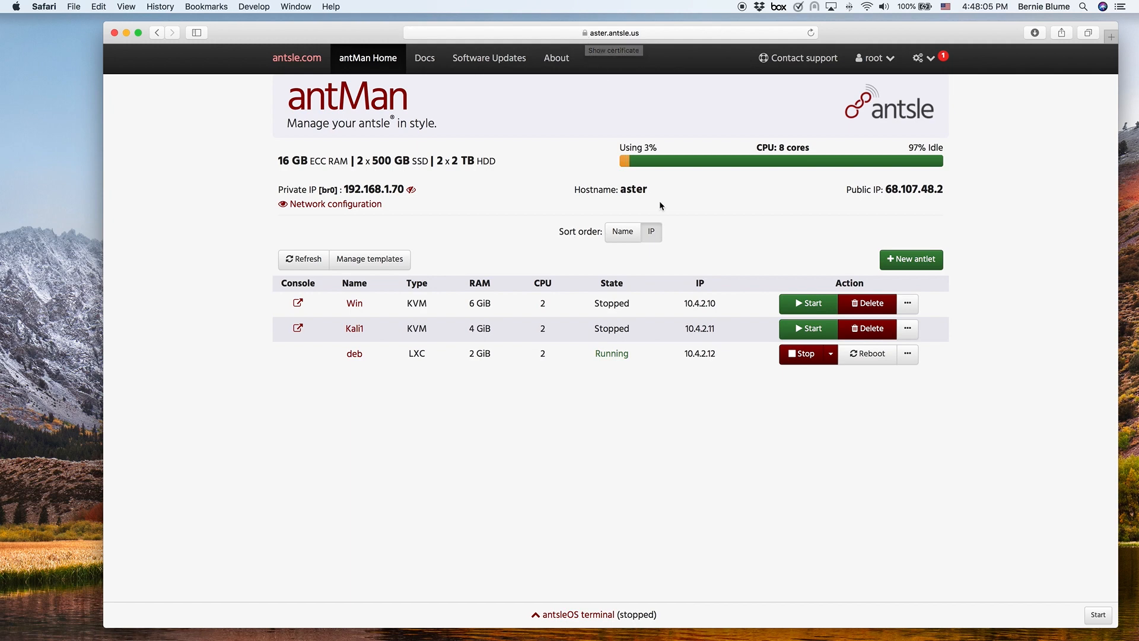
mouse_move(640, 127)
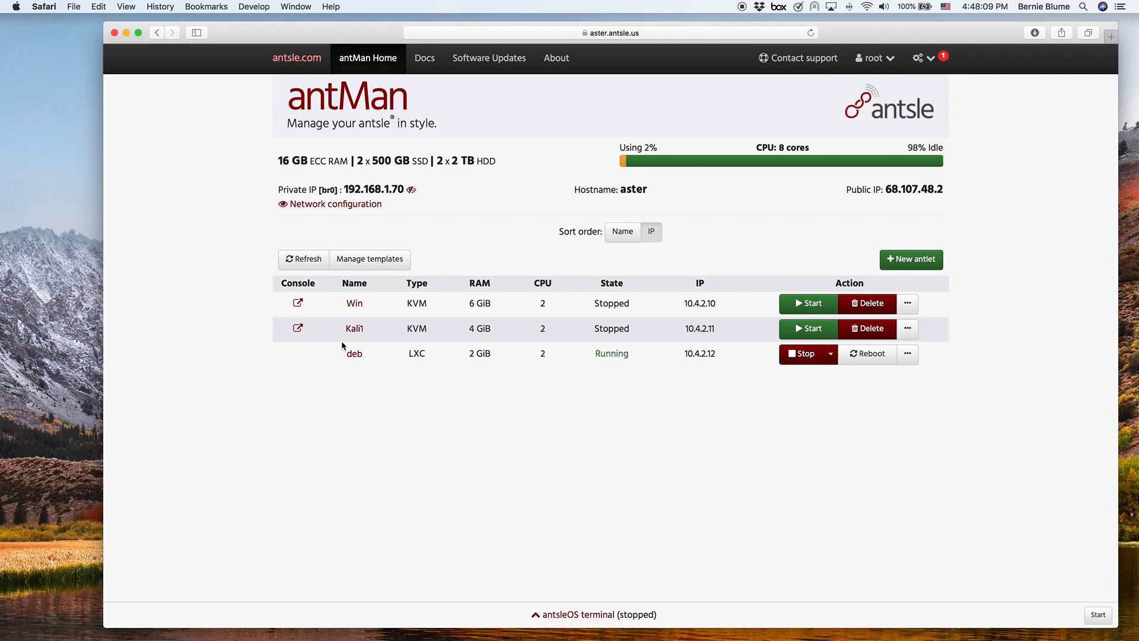
mouse_move(327, 366)
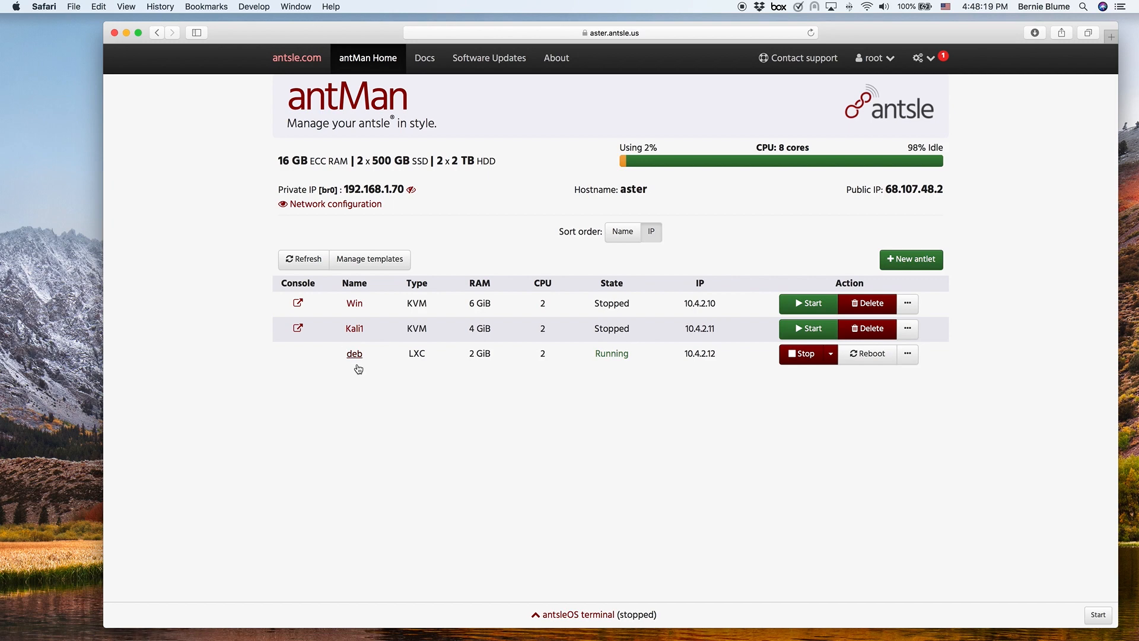
mouse_move(374, 355)
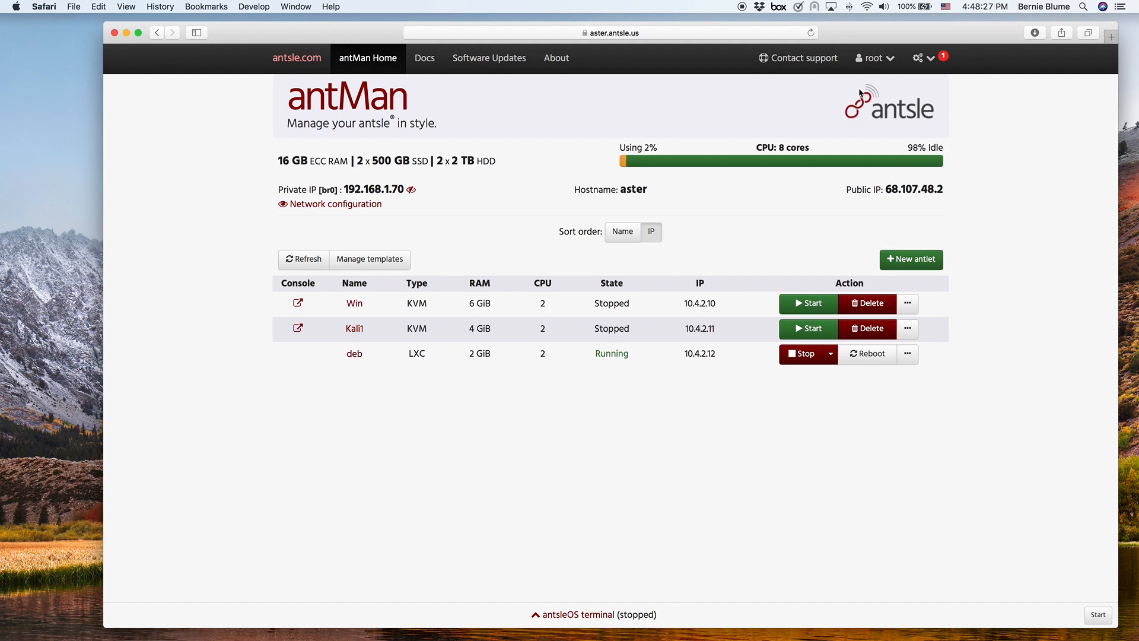
Start a new Safari tab for the deb antlet's site.
left_click(1111, 32)
type("deb.")
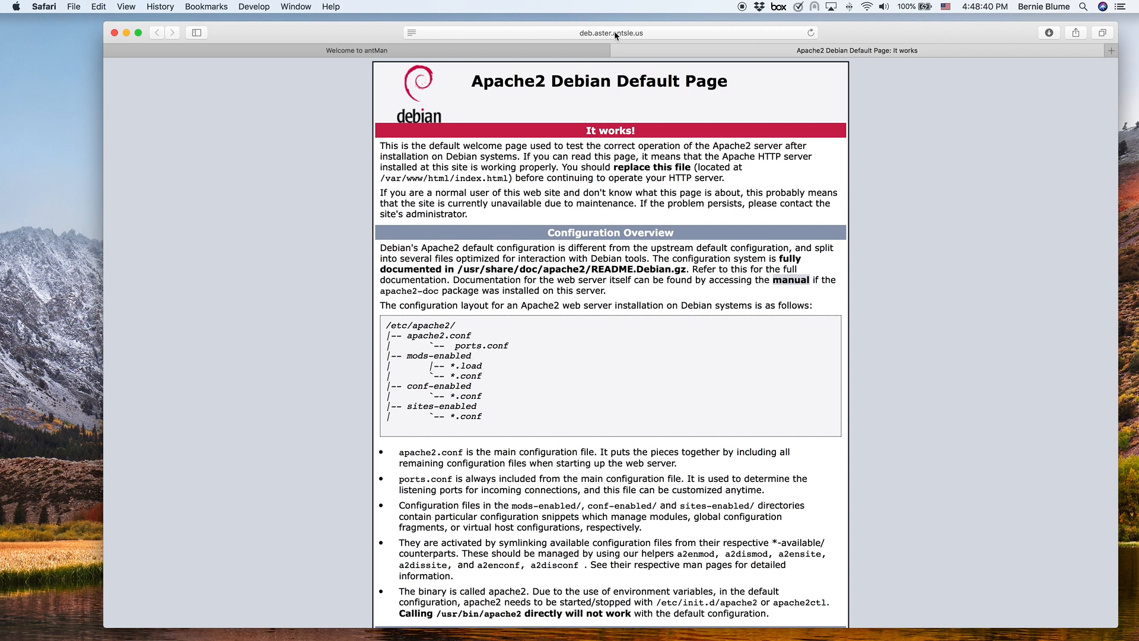
mouse_move(544, 50)
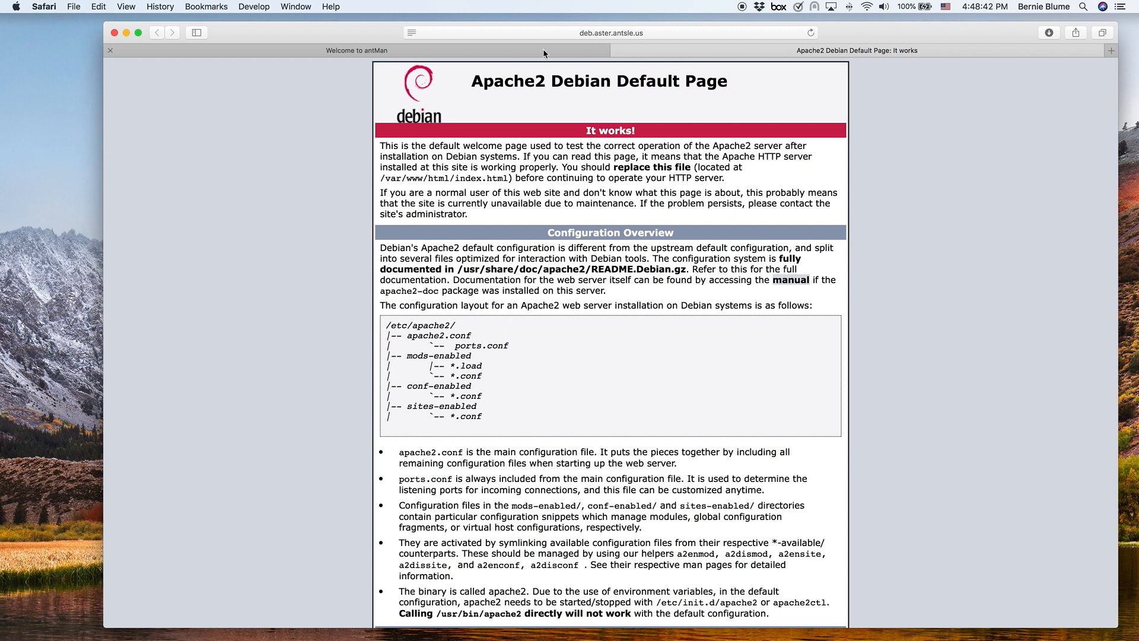
Switch back to the 'Welcome to antMan' tab showing the antlet list.
left_click(356, 50)
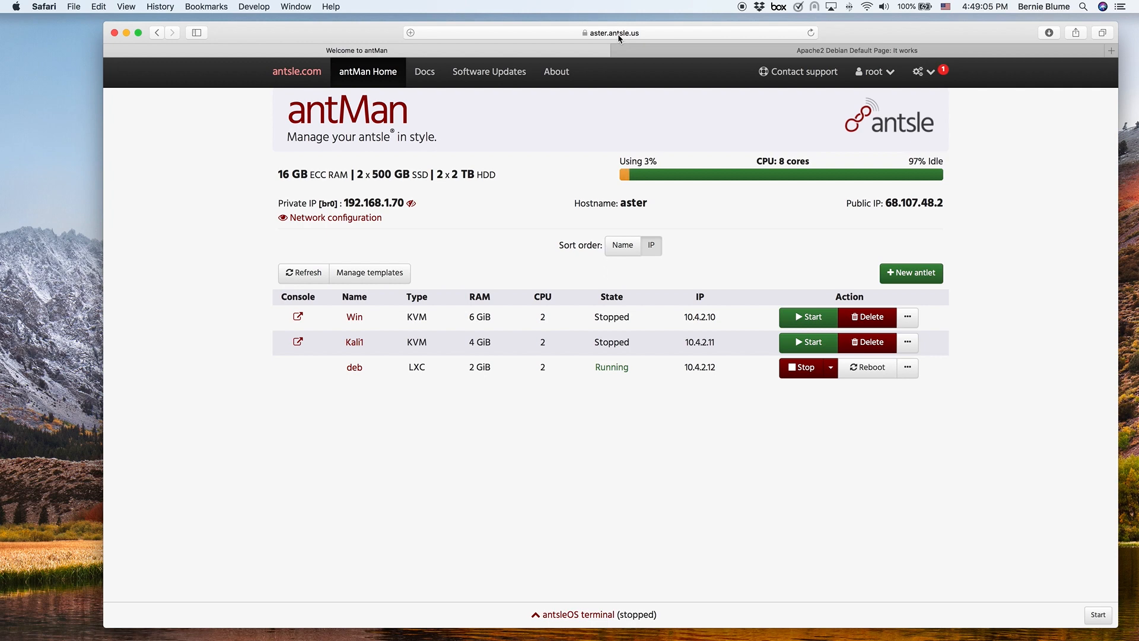
mouse_move(671, 39)
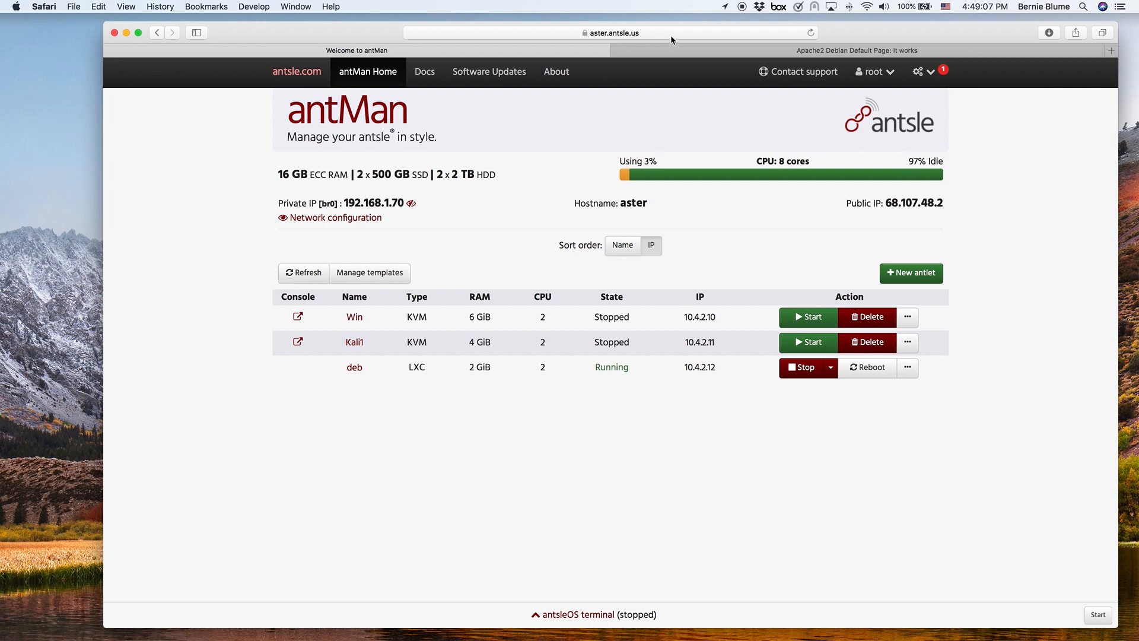